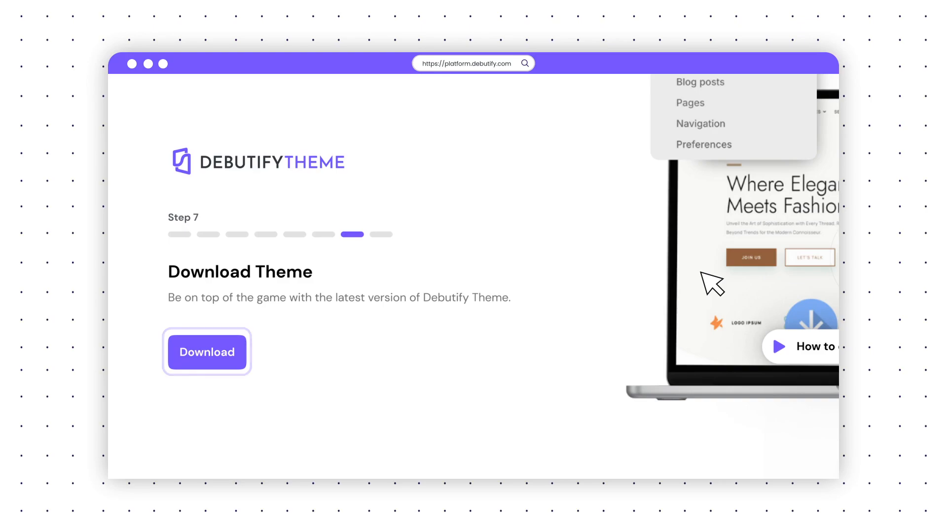
# Download the latest Debutify theme from the Step 7 Download Theme screen
pyautogui.click(206, 352)
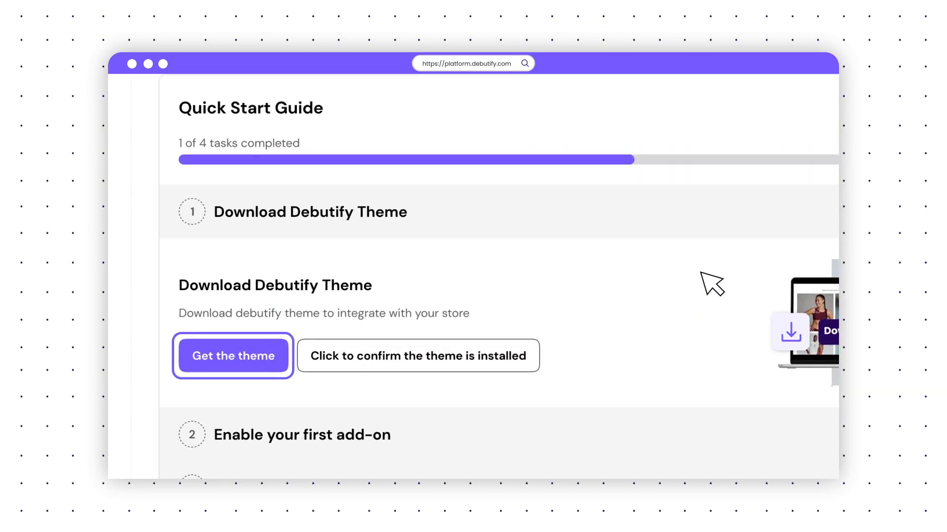
pyautogui.scroll(-3)
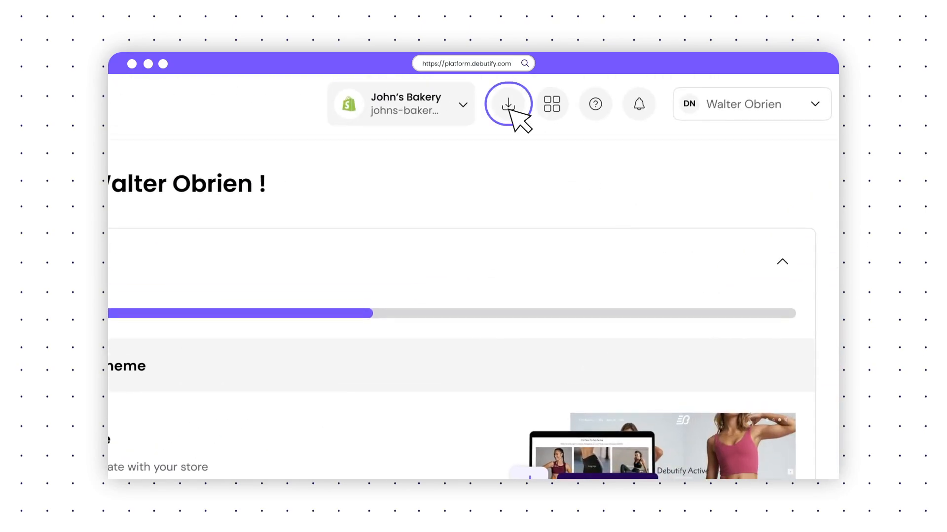
# Choose New Install from the top-bar download options to get a fresh theme copy
pyautogui.click(508, 103)
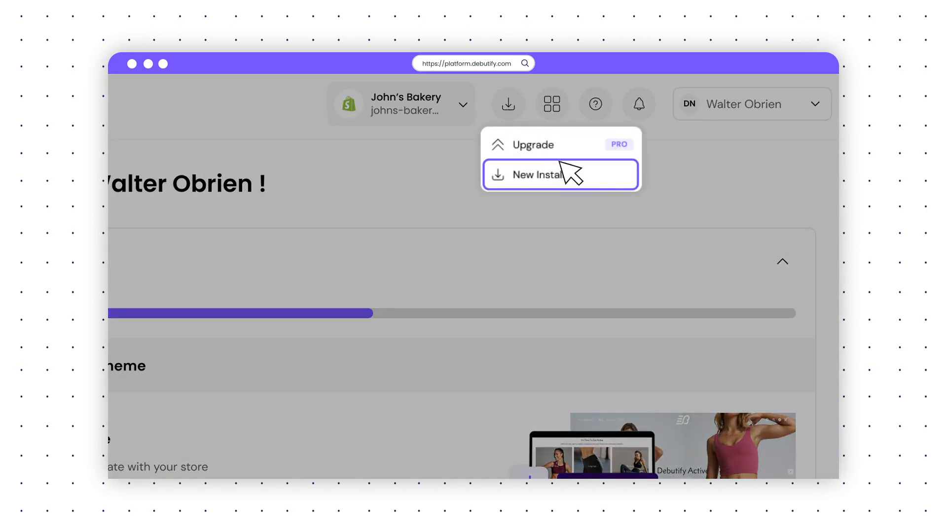
pyautogui.click(541, 174)
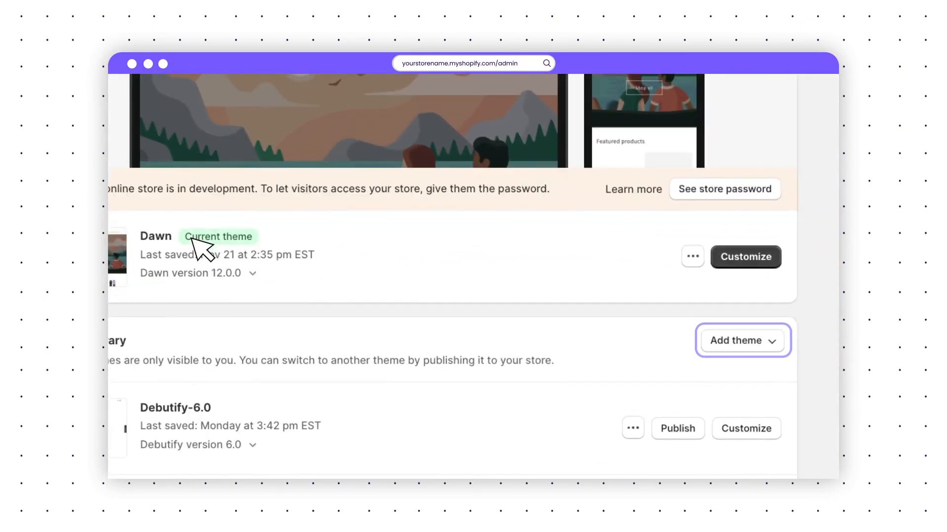
# Upload debutify-theme-6.0.3.zip via Add theme's Upload zip file option
pyautogui.click(734, 340)
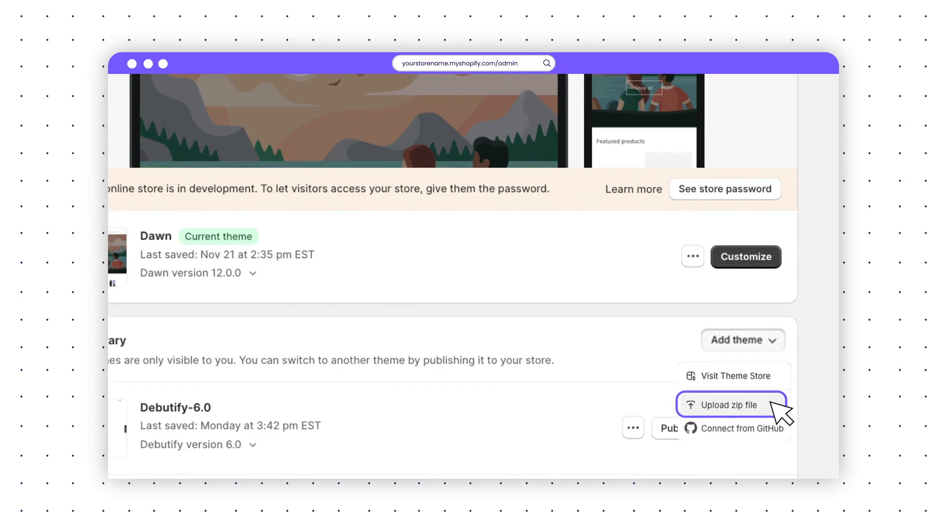
pyautogui.click(725, 405)
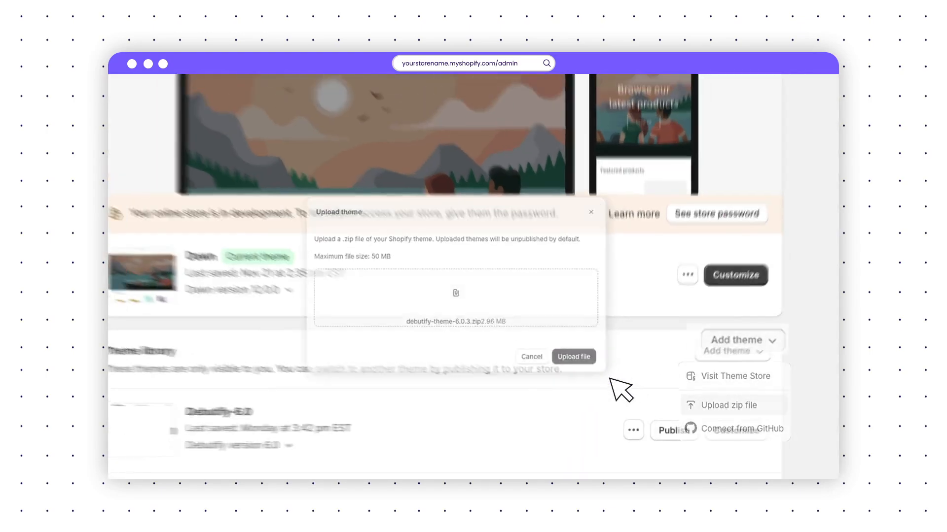
pyautogui.click(572, 357)
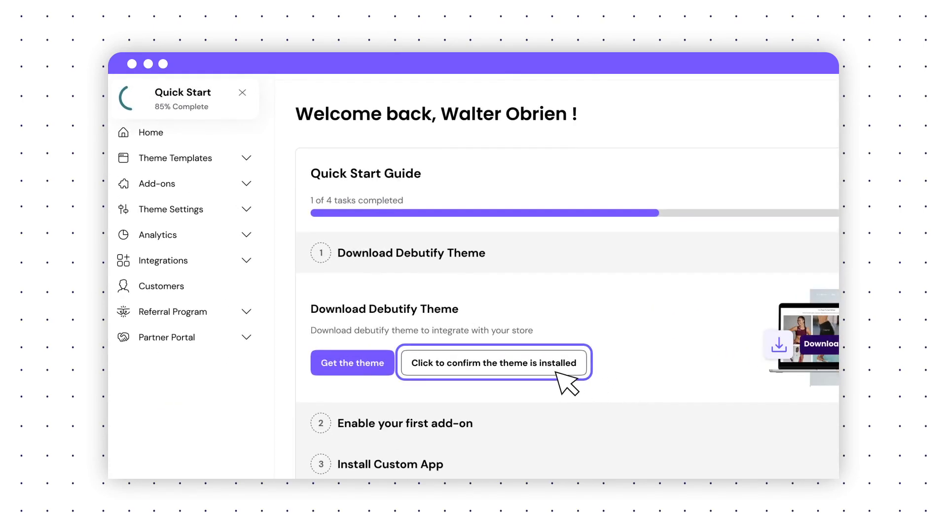
# Confirm the theme is installed in the Quick Start Guide
pyautogui.click(493, 363)
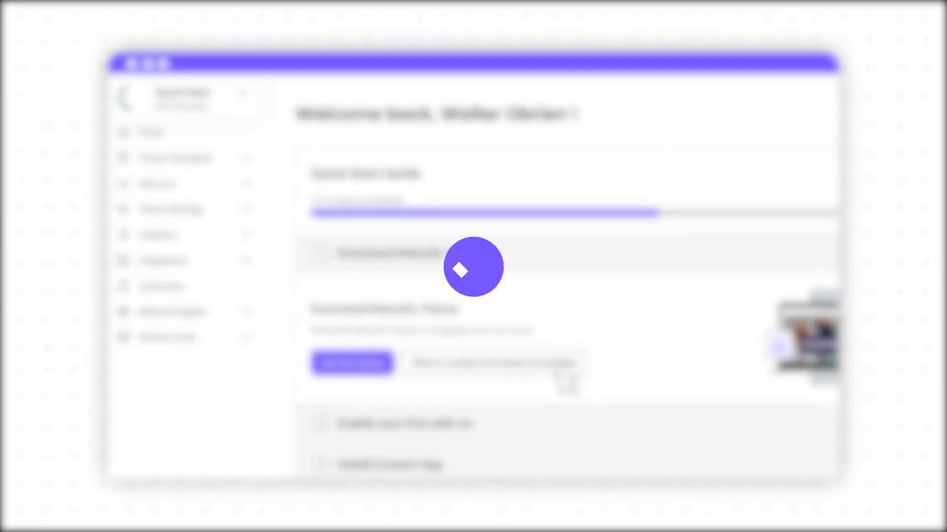